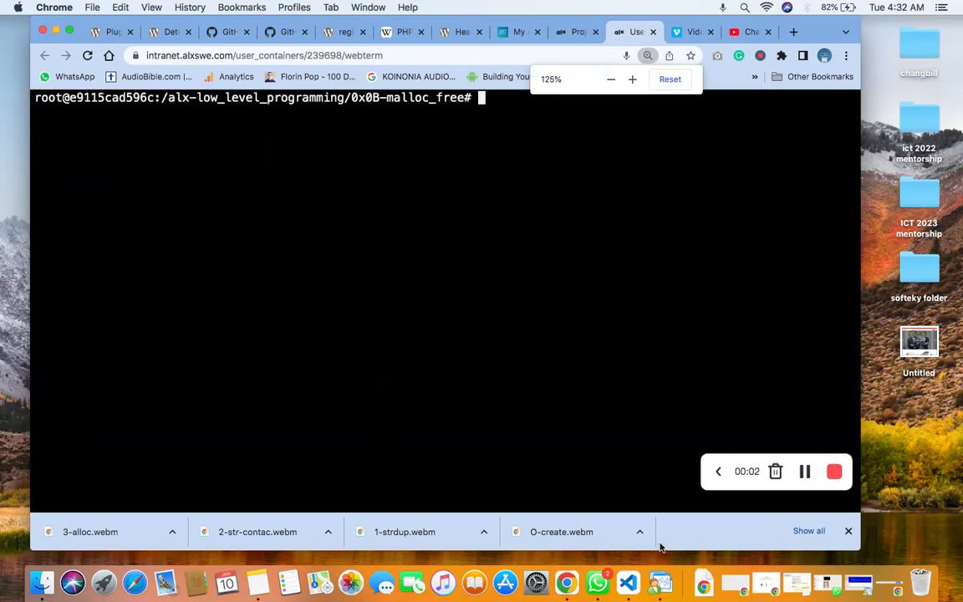
Go to the Projects page and scroll to task 4, 'It's not bragging if you can back it up'.
click(632, 78)
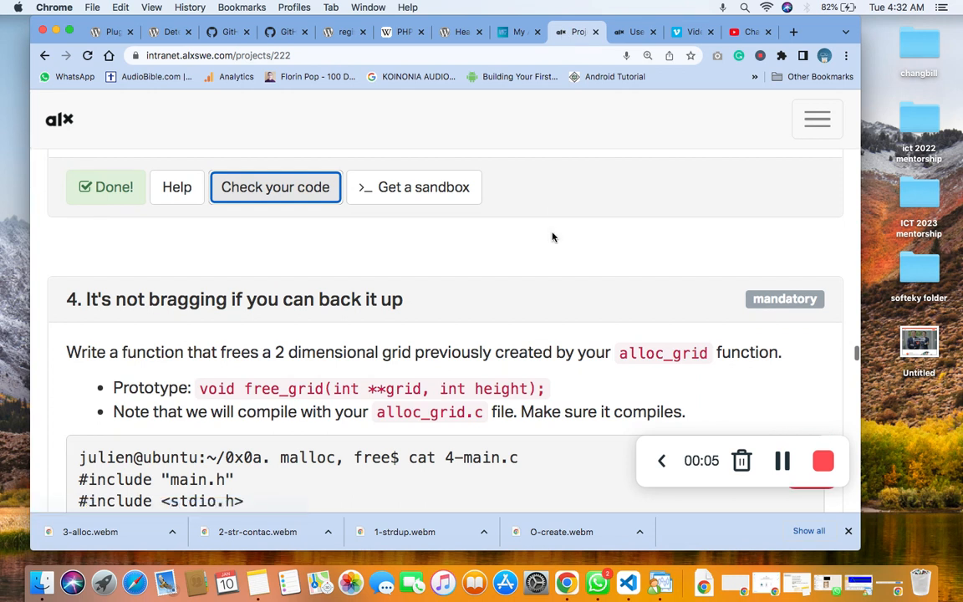
scroll(down, 3)
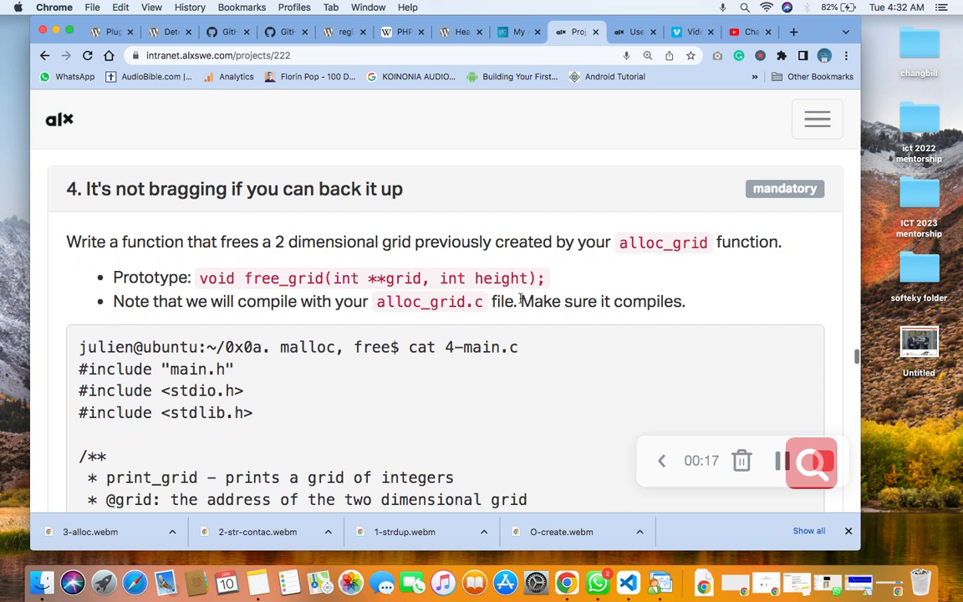
scroll(down, 3)
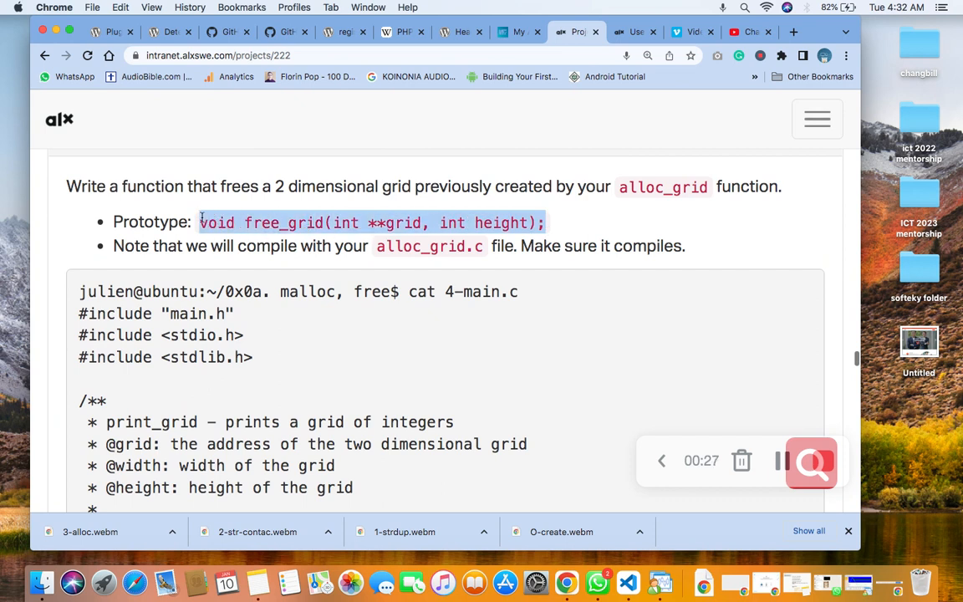
mouse_move(257, 264)
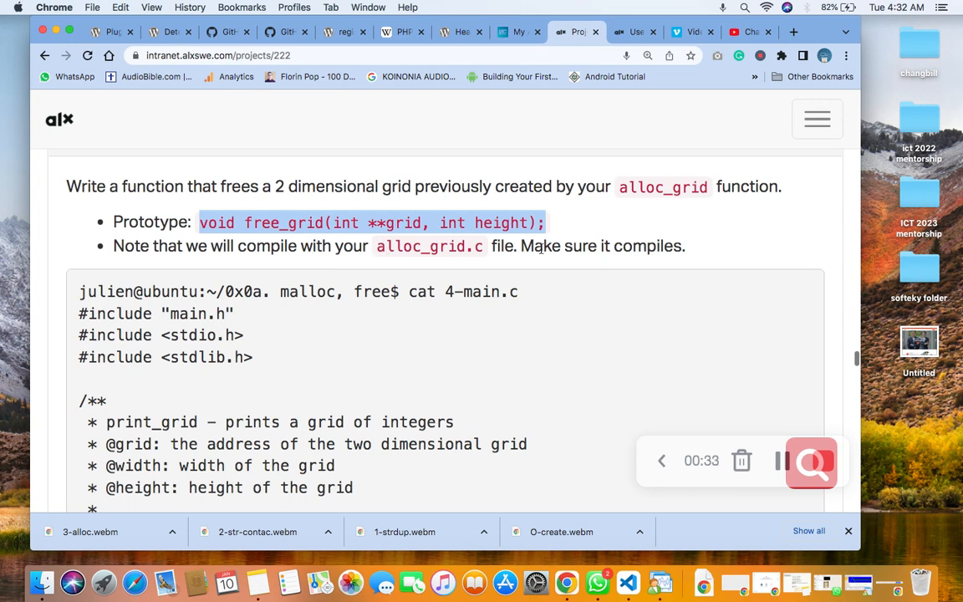
scroll(down, 3)
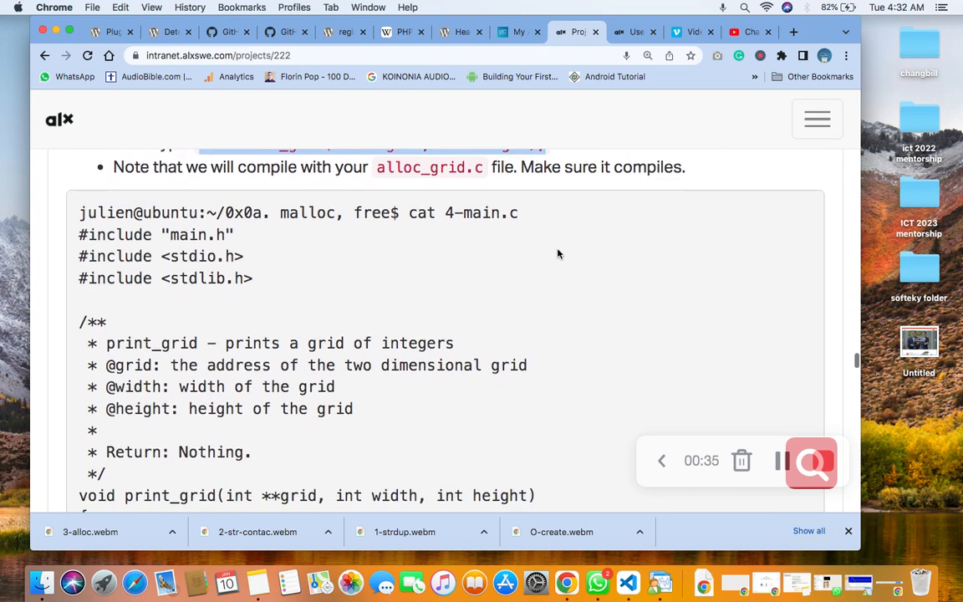
scroll(down, 3)
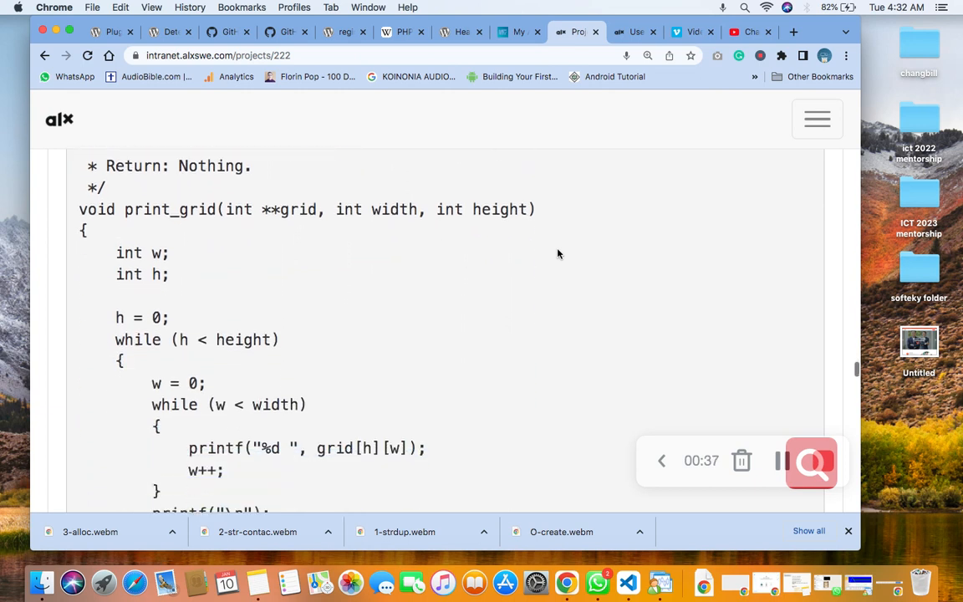
scroll(down, 3)
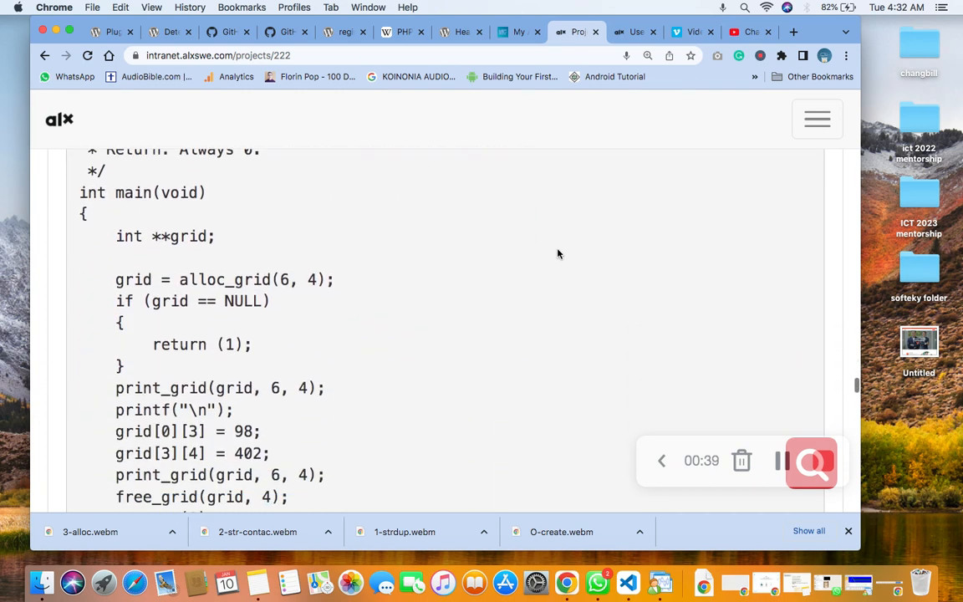
scroll(up, 3)
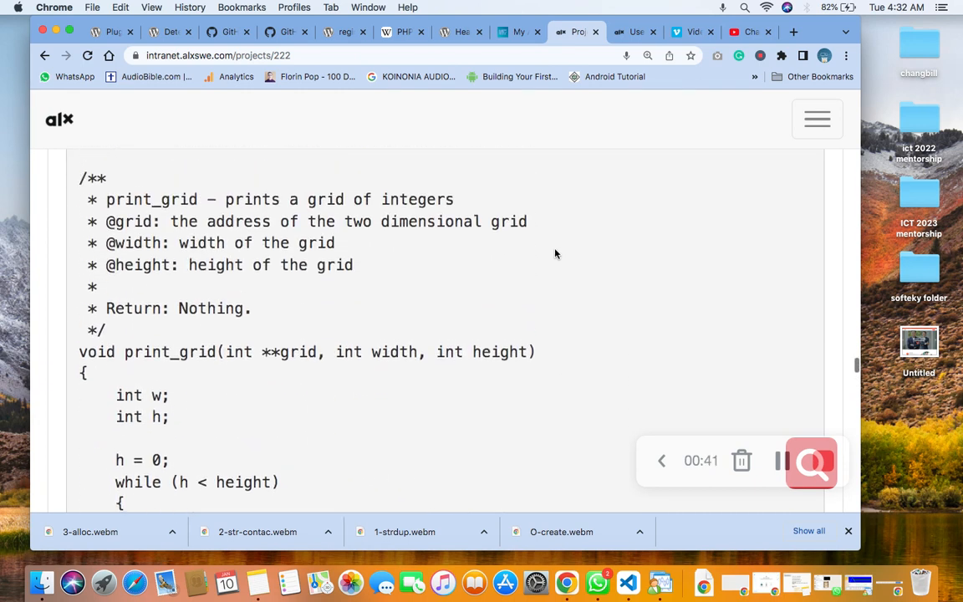
scroll(down, 3)
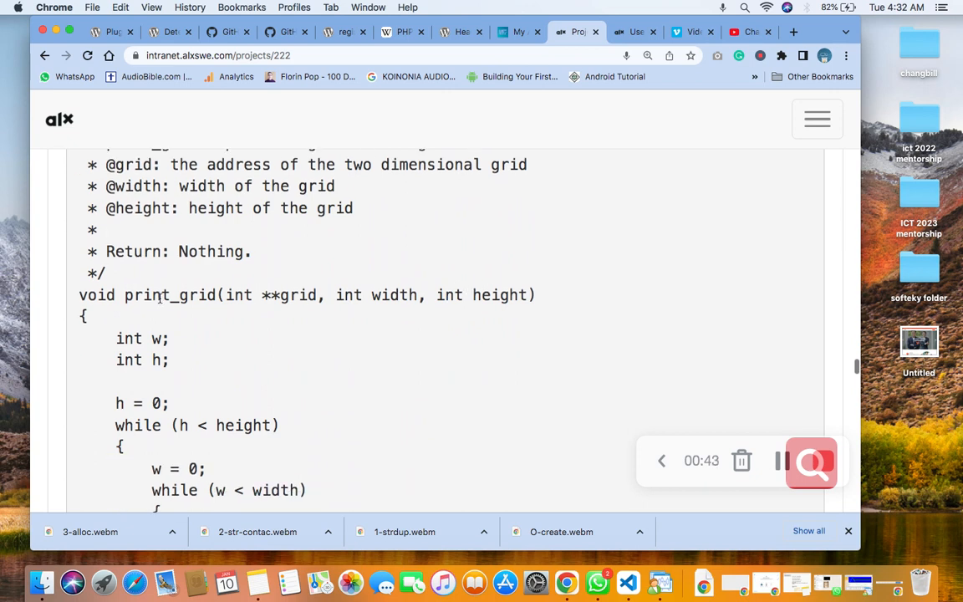
scroll(up, 3)
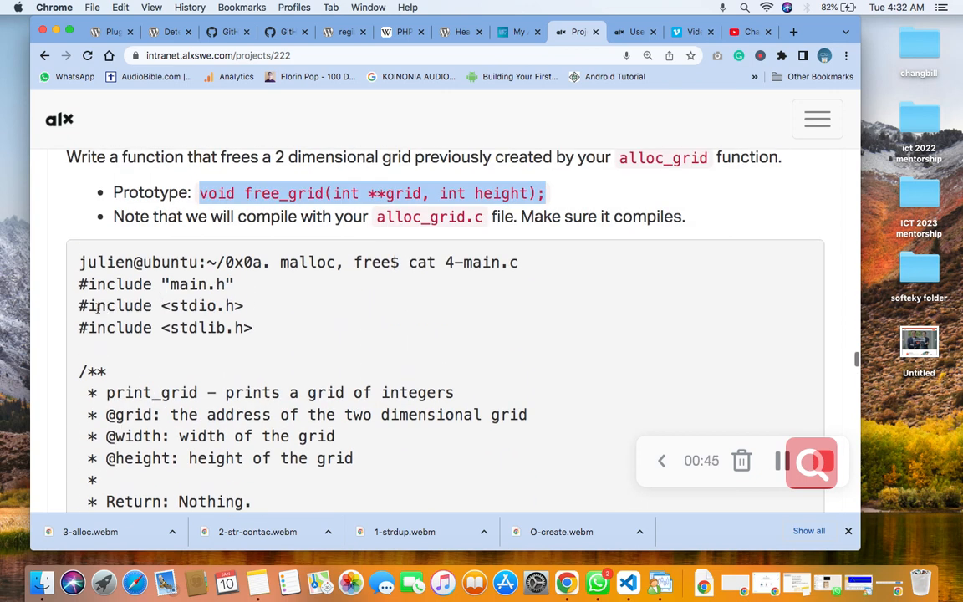
mouse_move(161, 366)
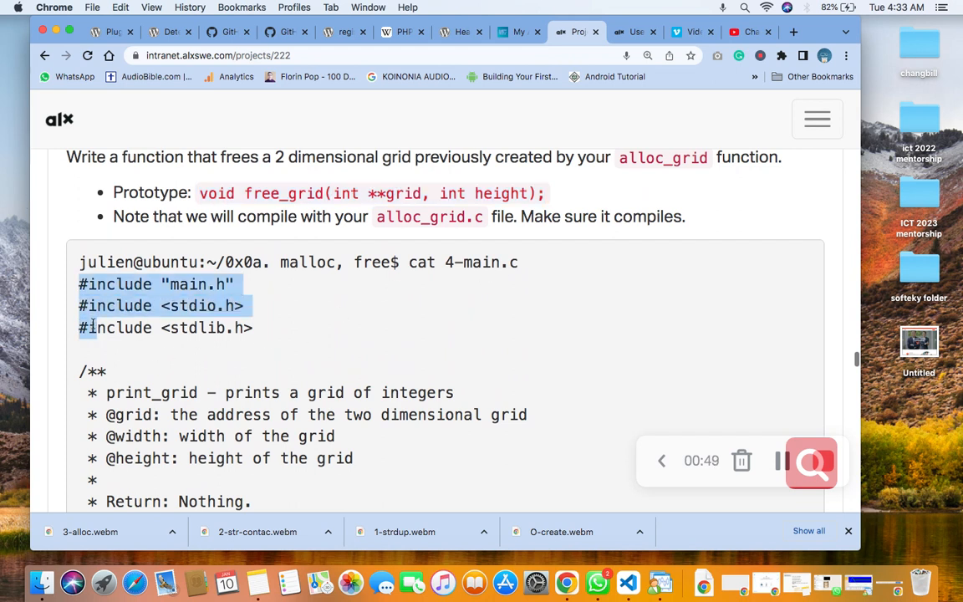
Select the whole example 4-main.c code block through the closing brace of main.
scroll(down, 3)
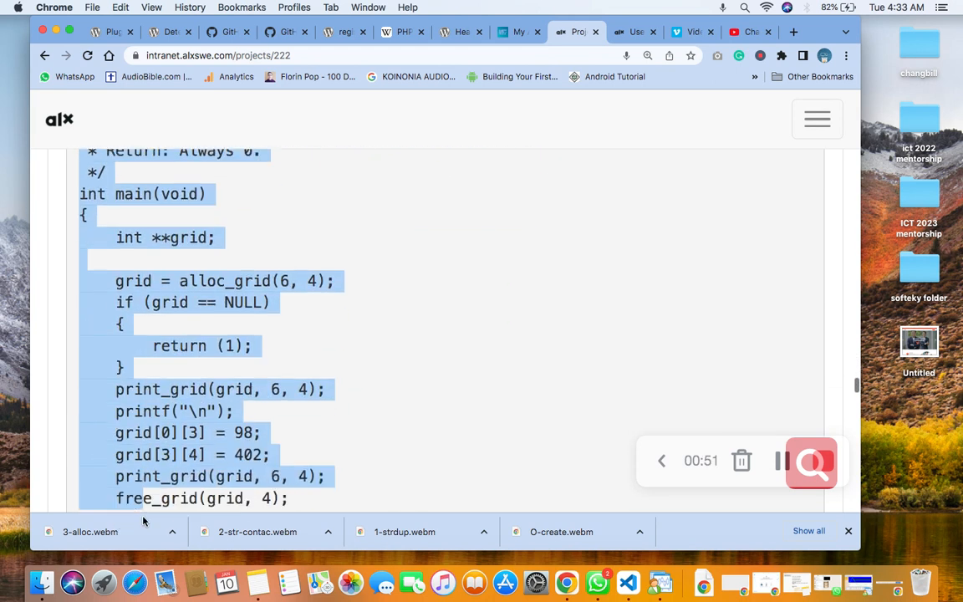
scroll(down, 3)
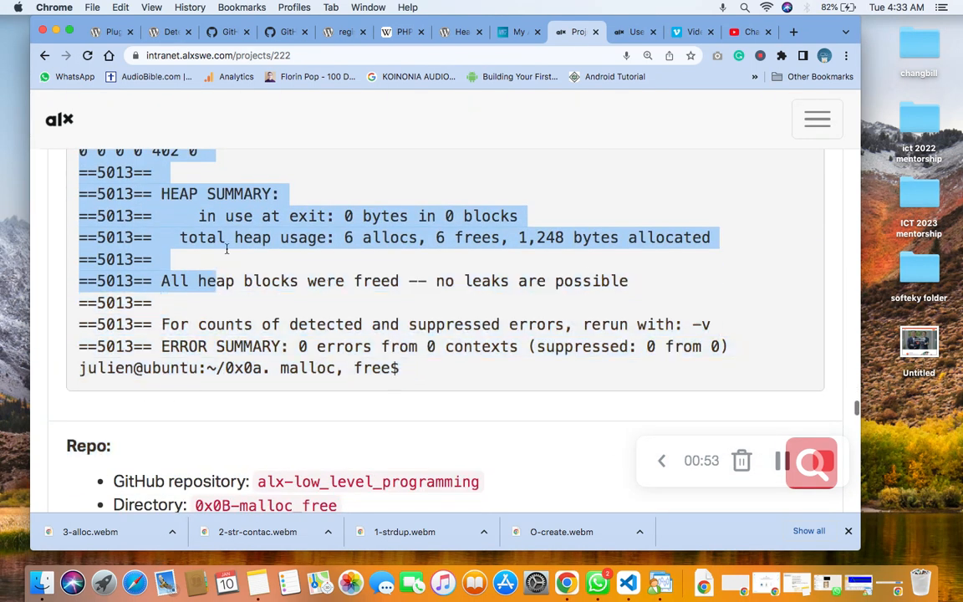
scroll(up, 3)
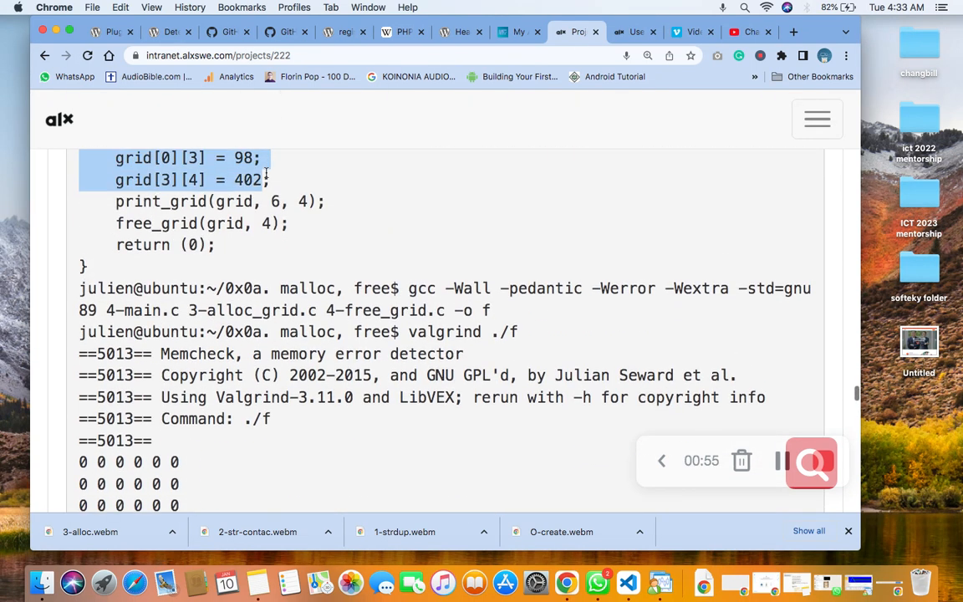
drag(268, 181, 224, 266)
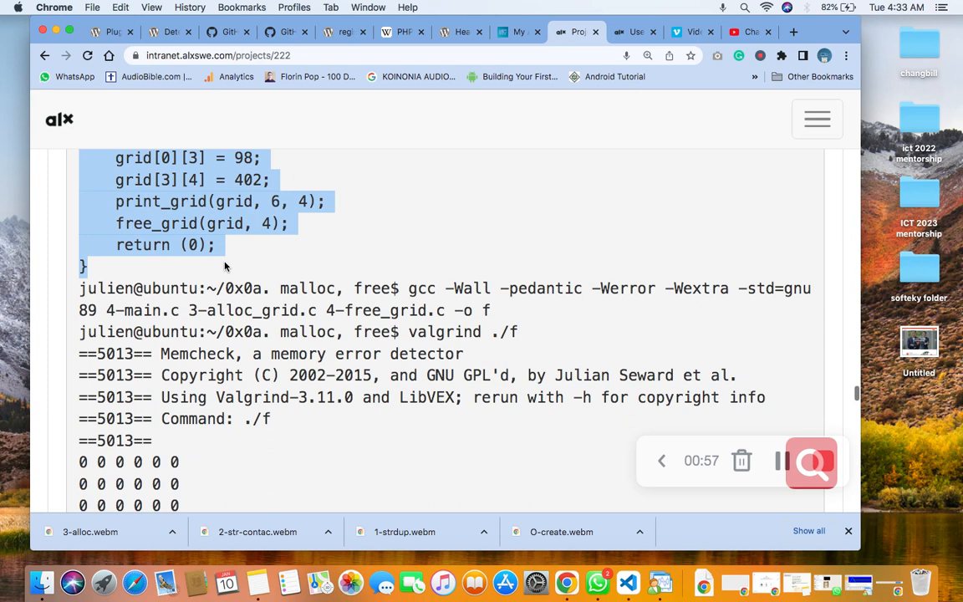
scroll(up, 3)
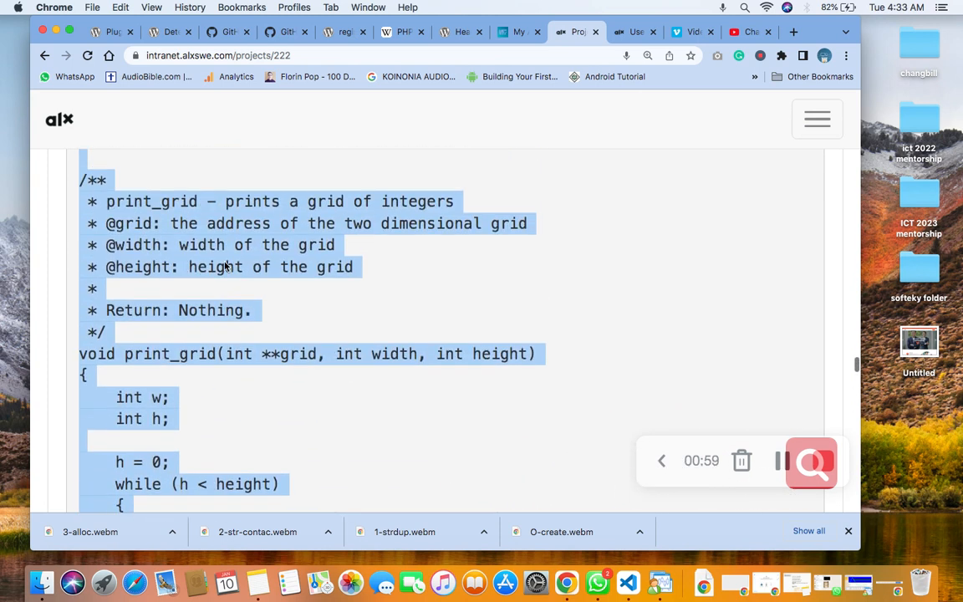
scroll(up, 3)
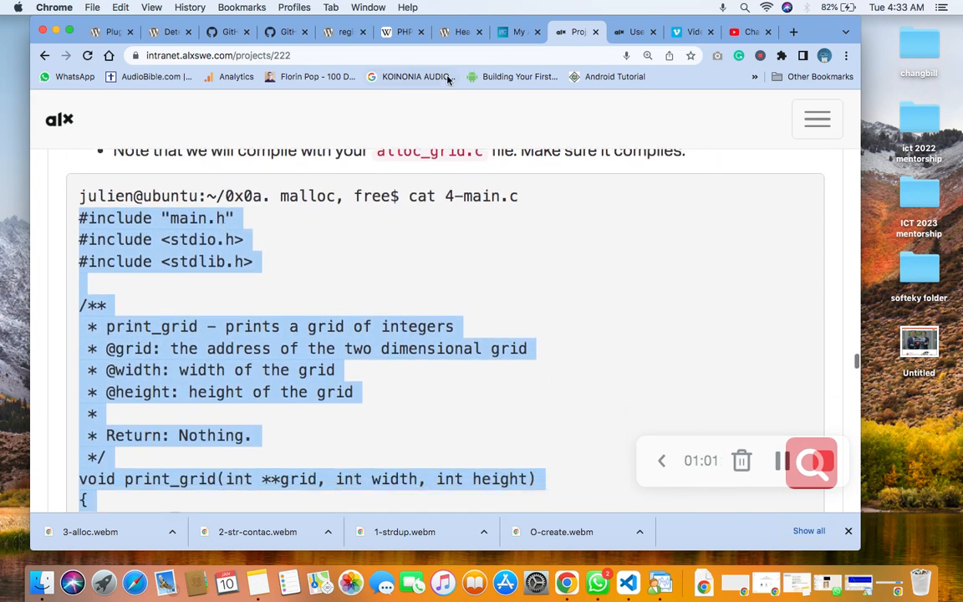
In the webterm, create 4-main.c in vi and paste the example test program into it.
click(636, 32)
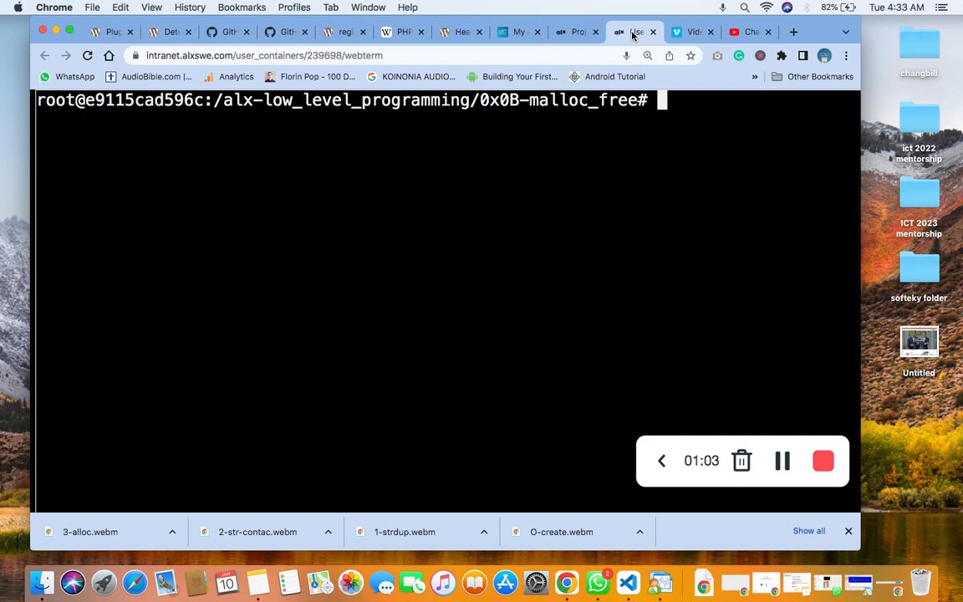
text(vi 4-)
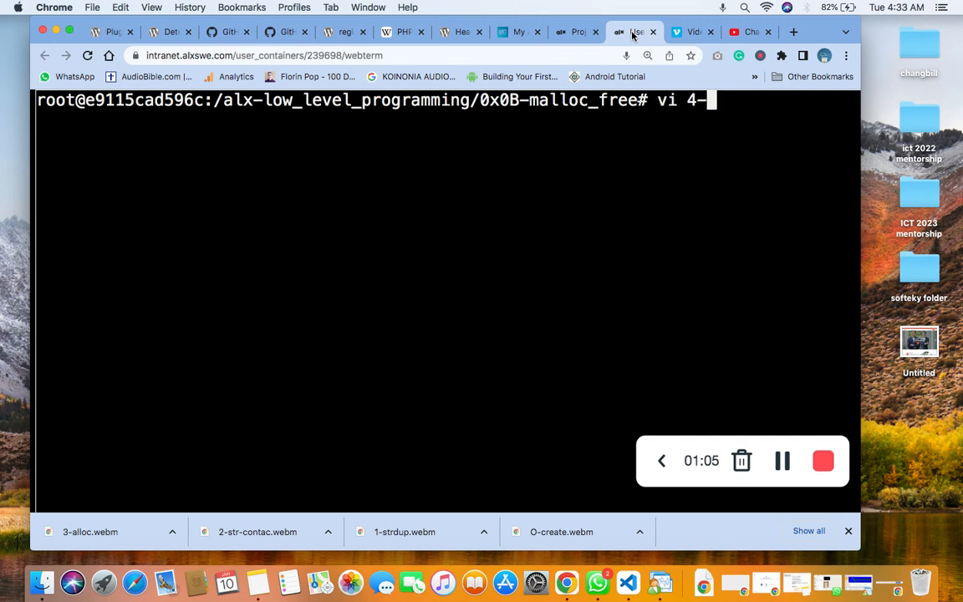
text(main)
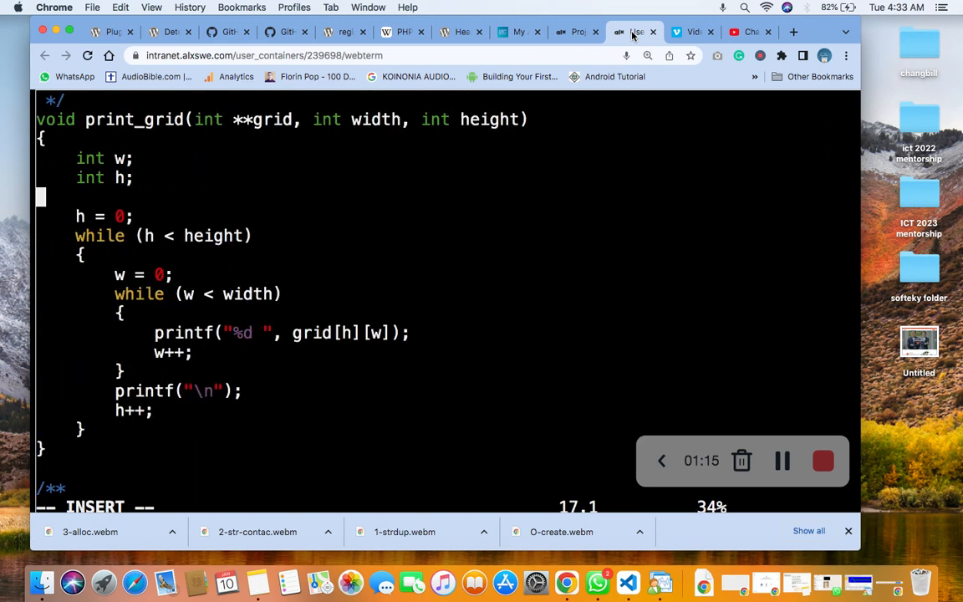
scroll(up, 3)
text(:)
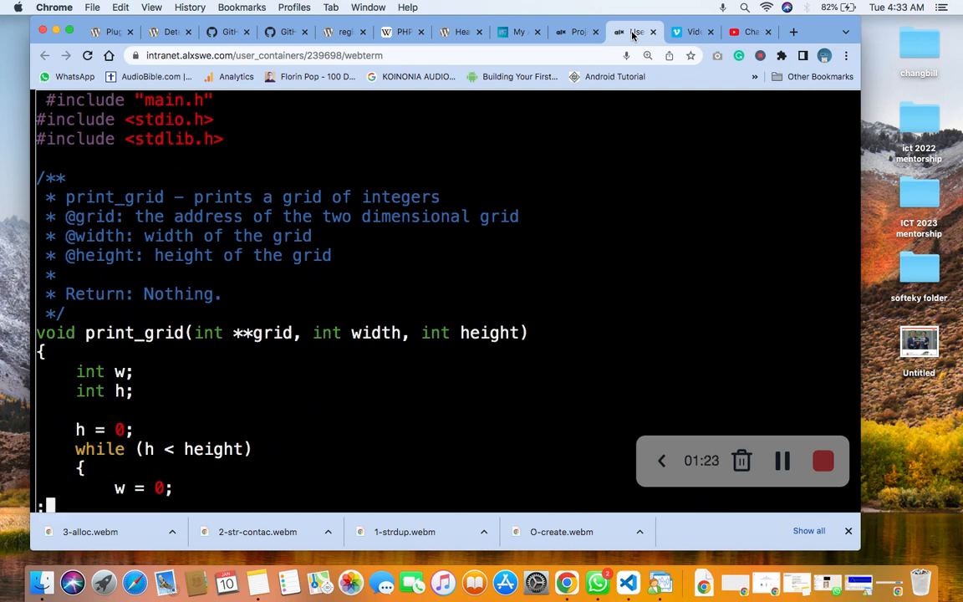
Back on the project page, pick out the required file name 4-free_grid.c.
click(575, 32)
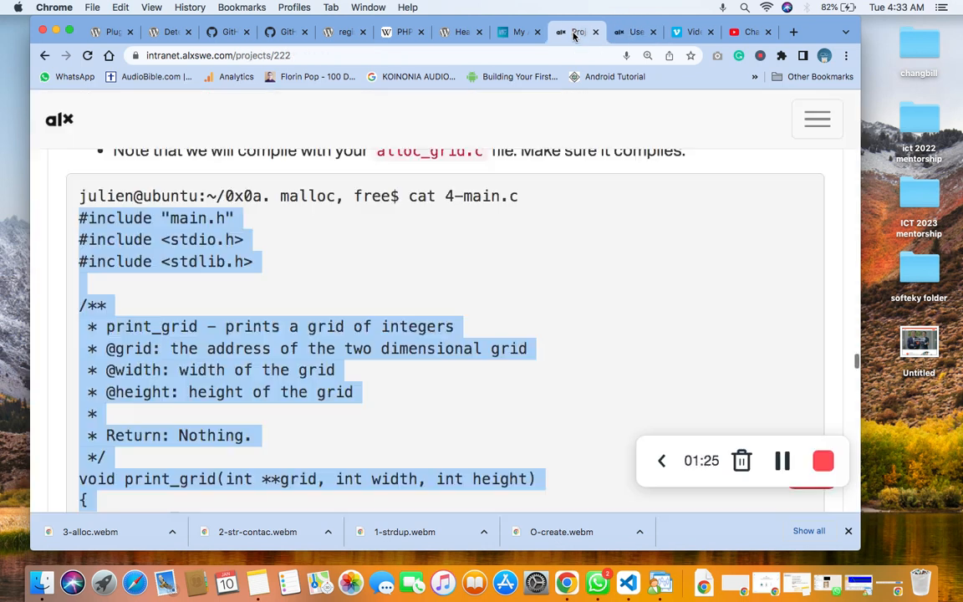
scroll(down, 3)
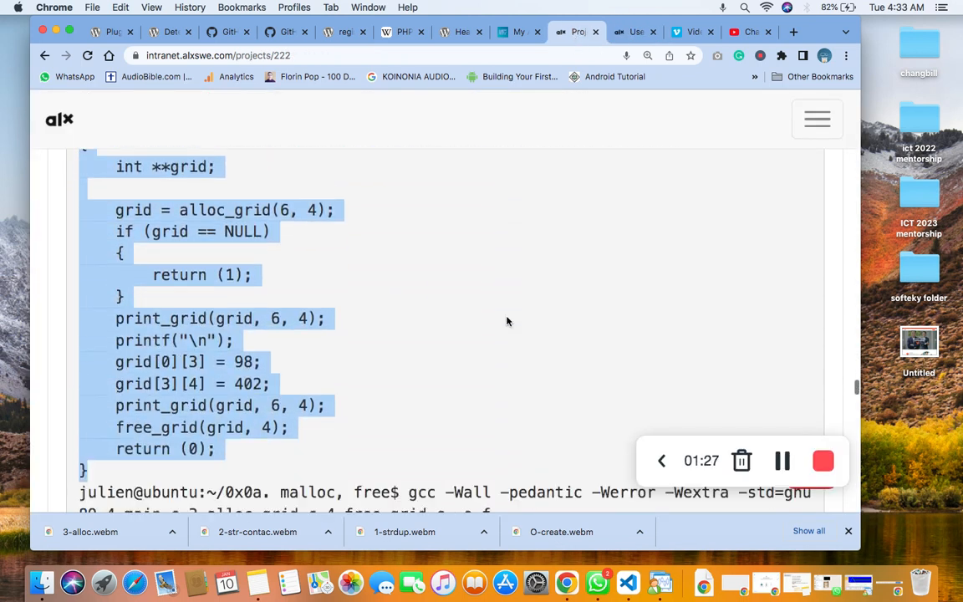
scroll(down, 3)
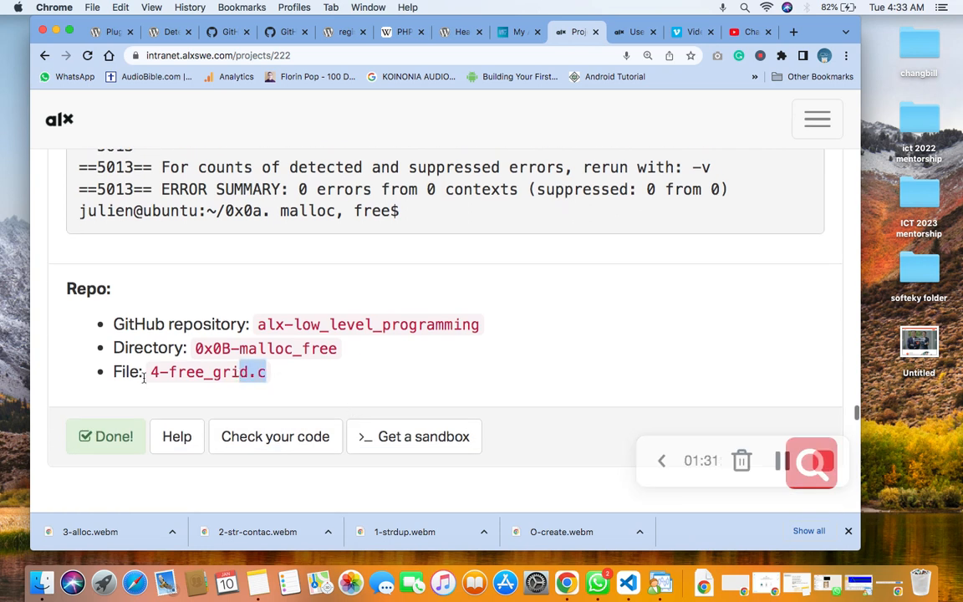
double_click(207, 372)
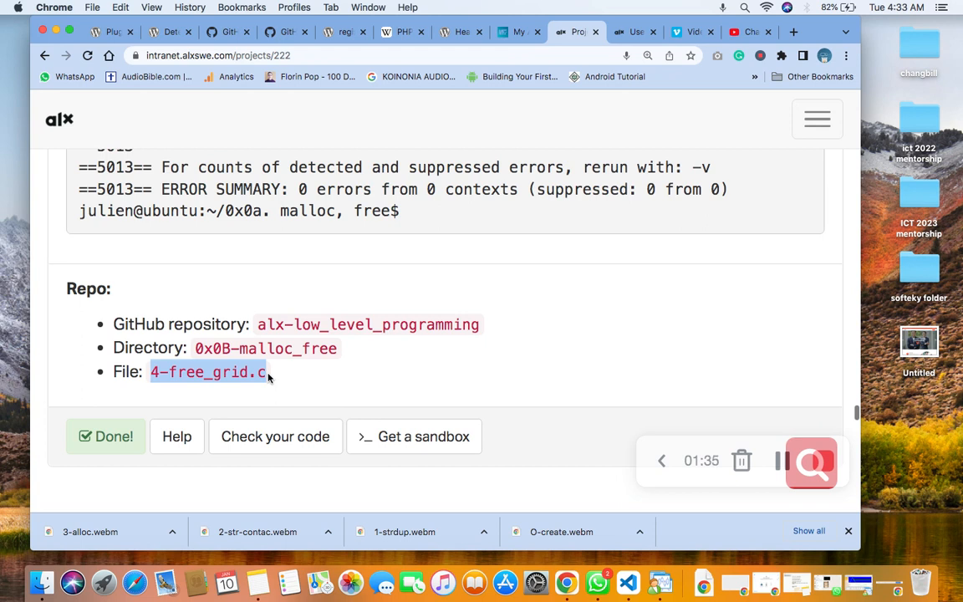
mouse_move(378, 393)
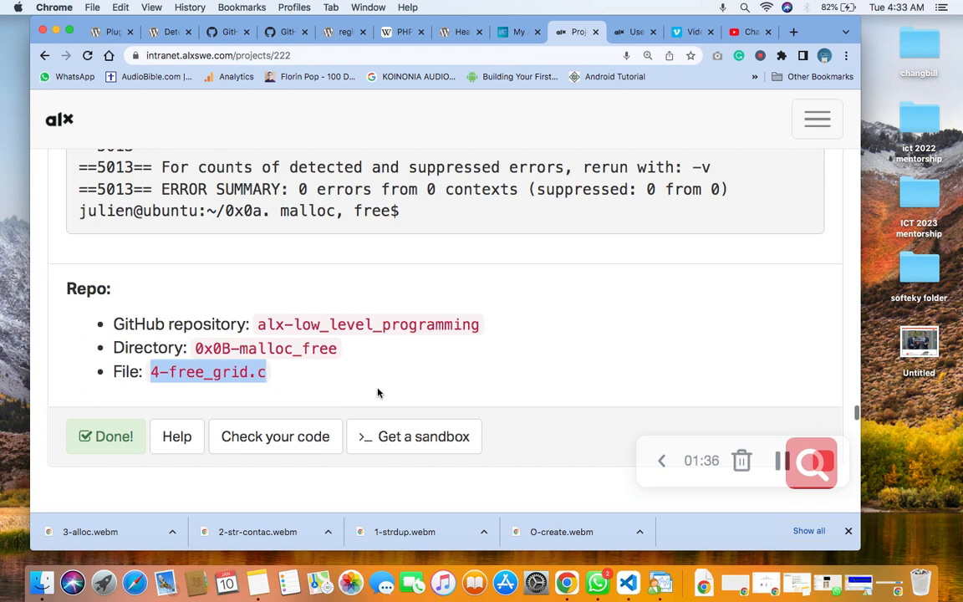
Review the example gcc compile and valgrind run showing no memory leaks.
scroll(up, 3)
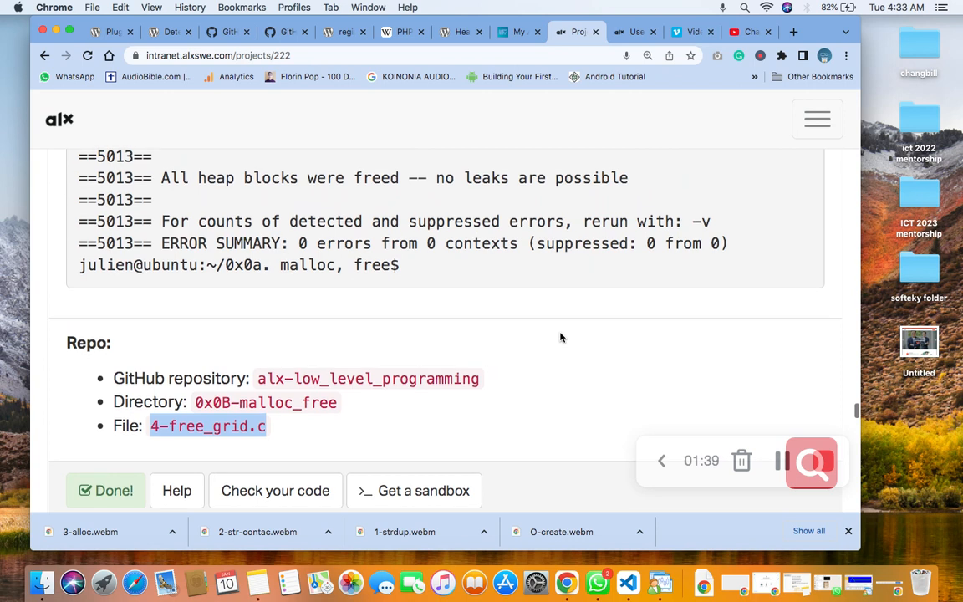
scroll(down, 3)
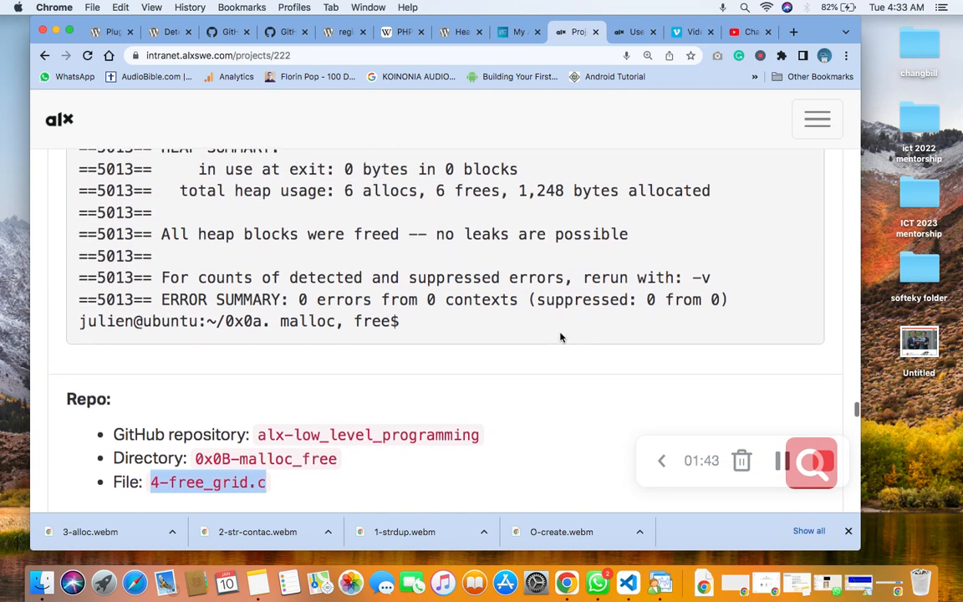
scroll(up, 3)
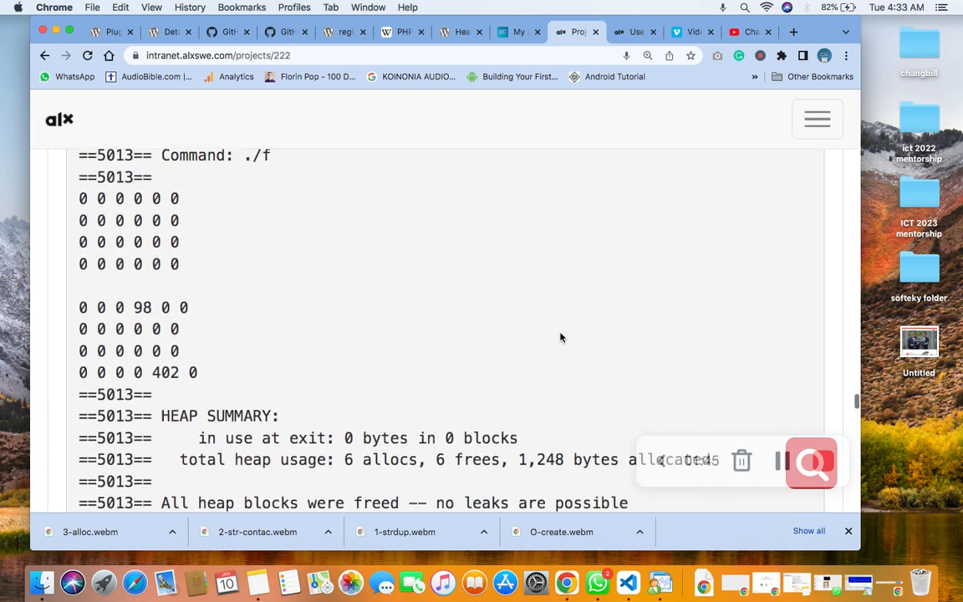
scroll(up, 3)
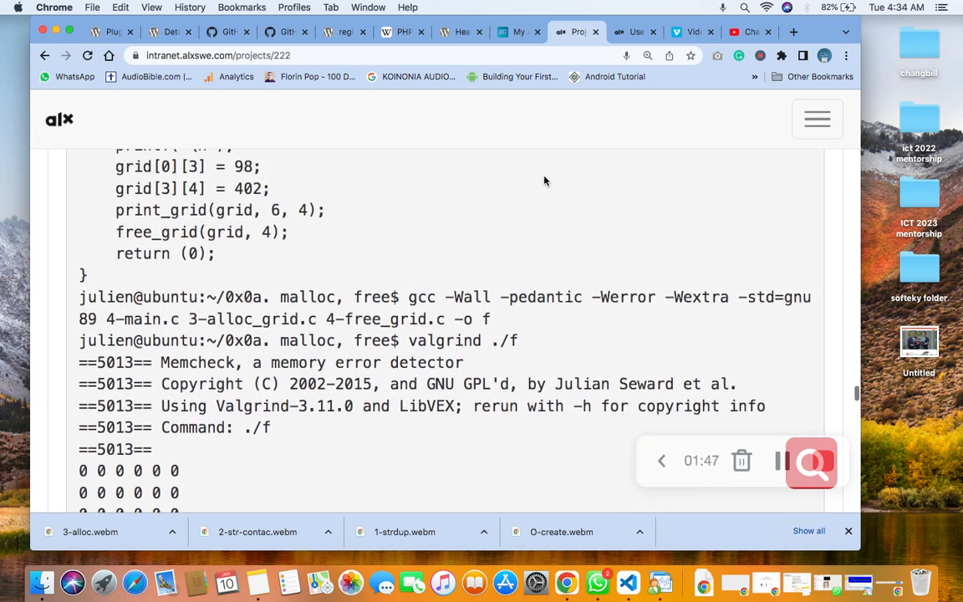
In the webterm, edit 4-free_grid.c in vi so free_grid frees each row then the grid.
click(636, 32)
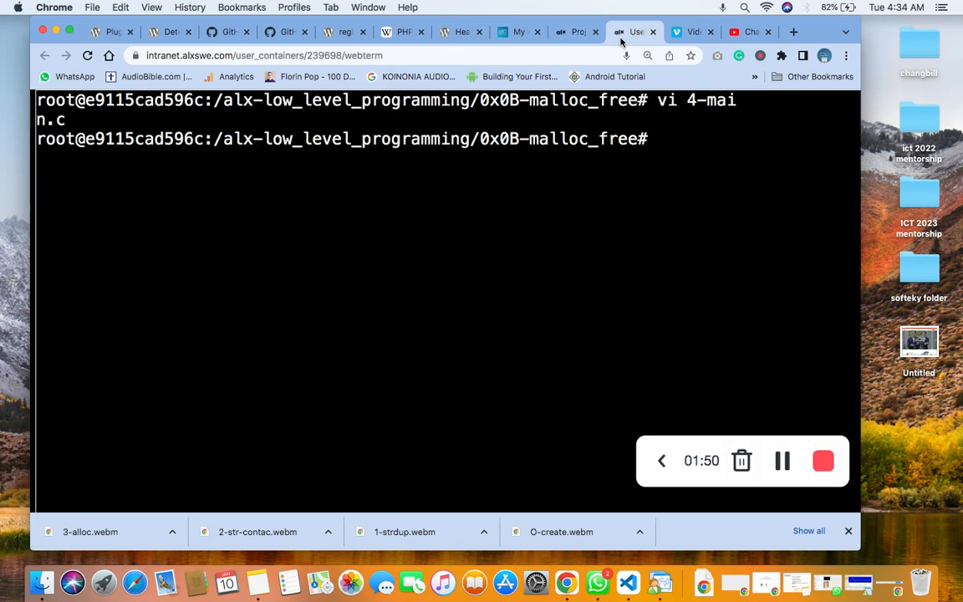
text(vi)
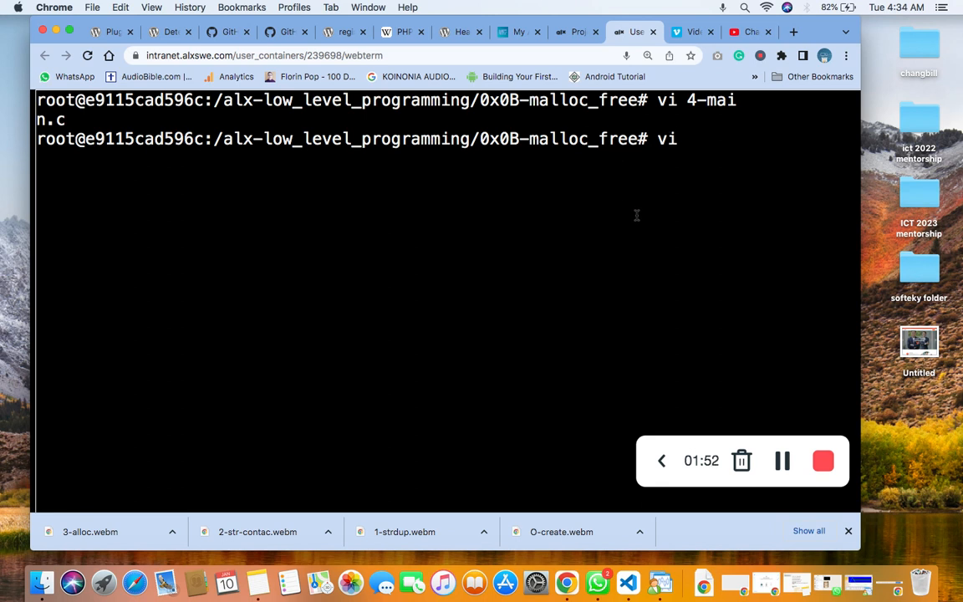
text(4-free_grid.c)
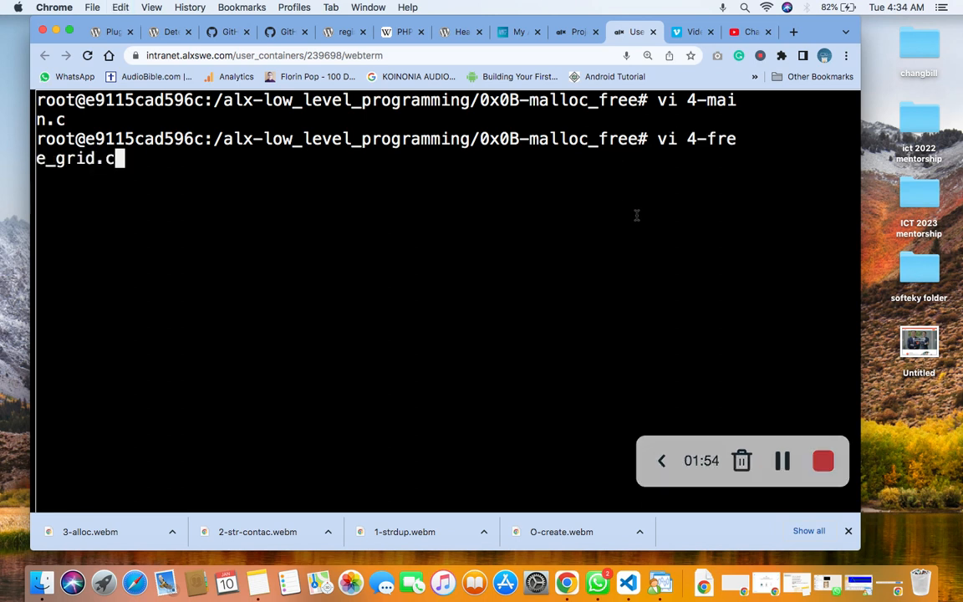
key(Return)
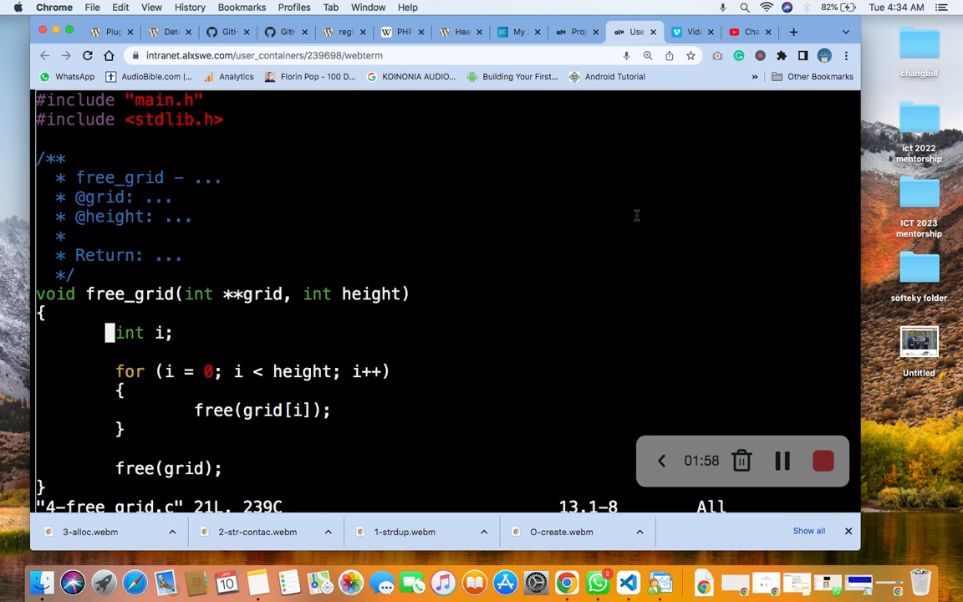
key(i)
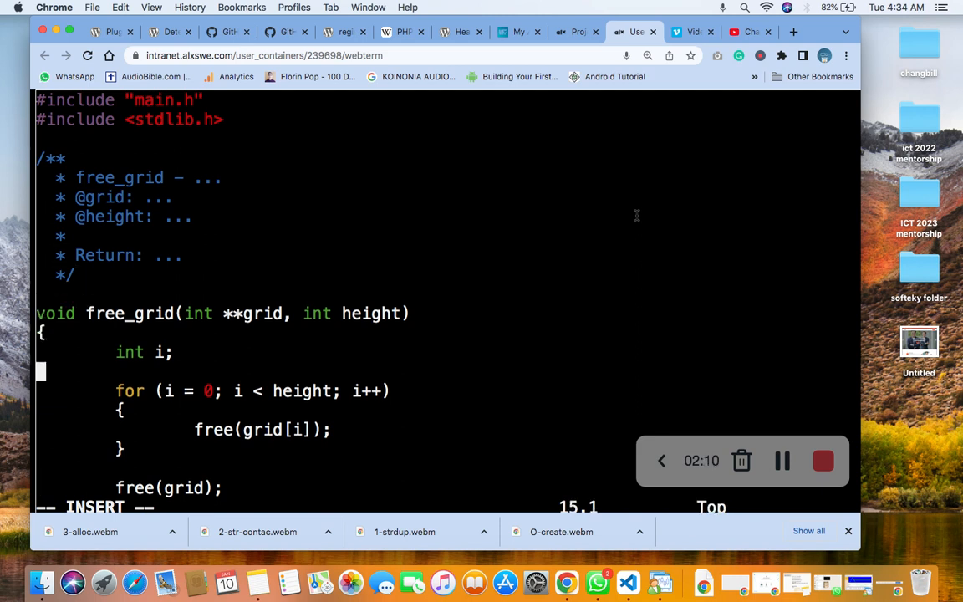
scroll(down, 3)
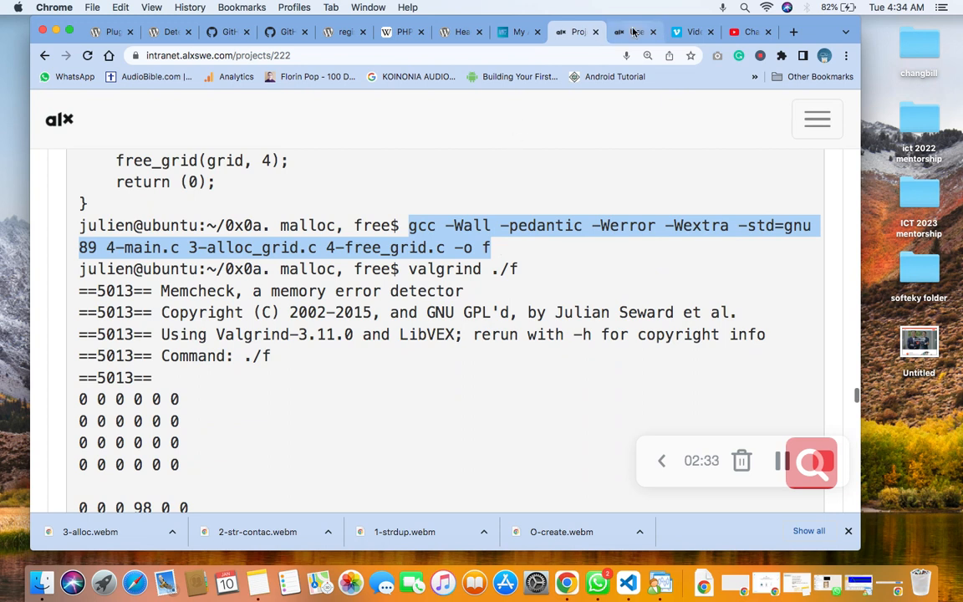
Compile 4-main.c, 3-alloc_grid.c and 4-free_grid.c into f and run ./f, printing 98 and 402.
click(635, 31)
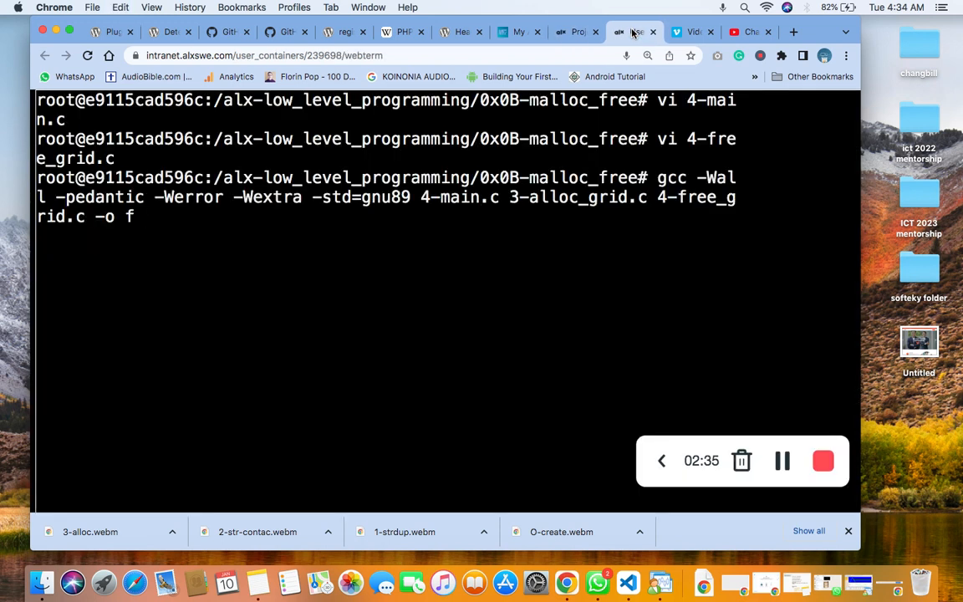
key(Return)
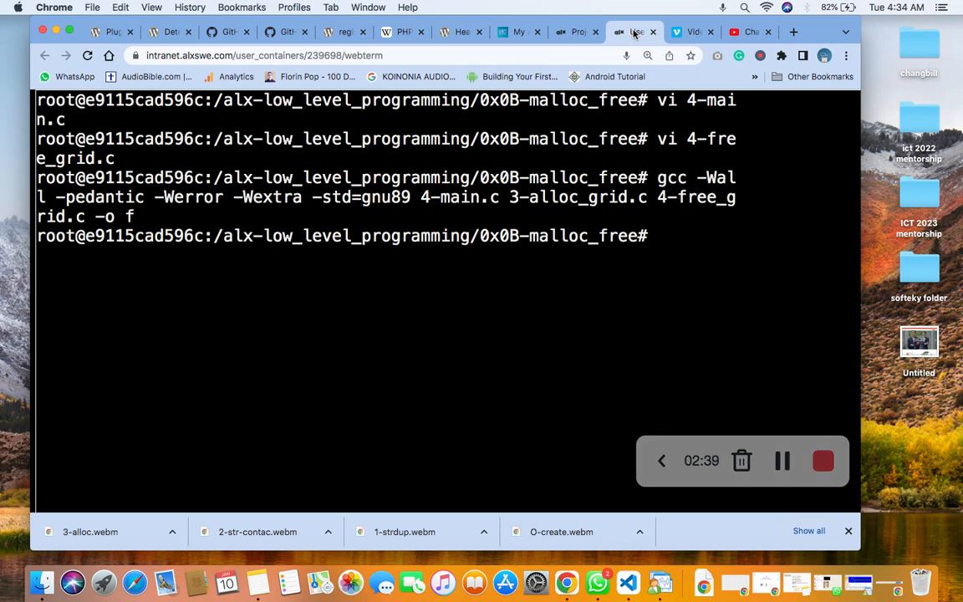
text(./f)
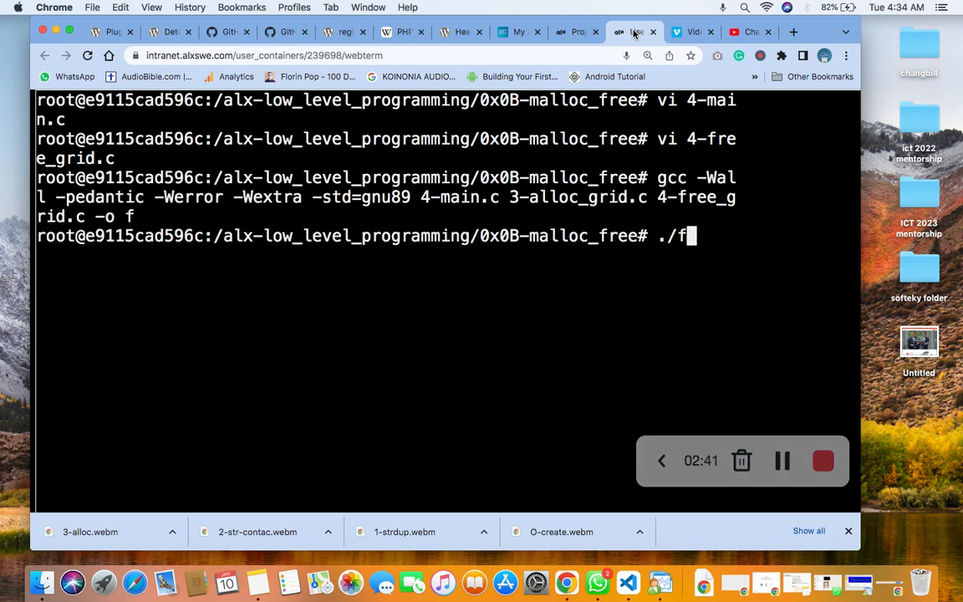
key(Return)
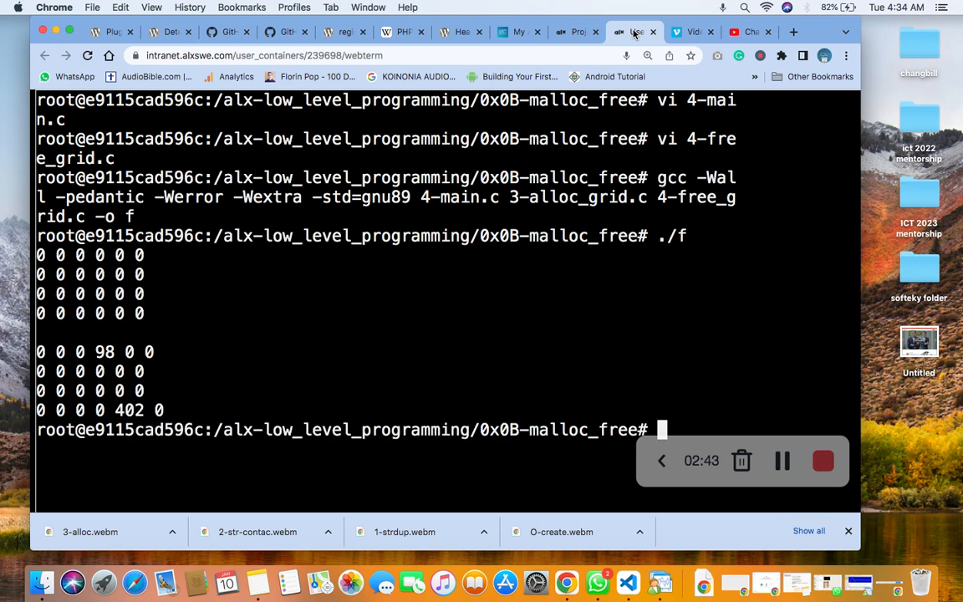
click(575, 32)
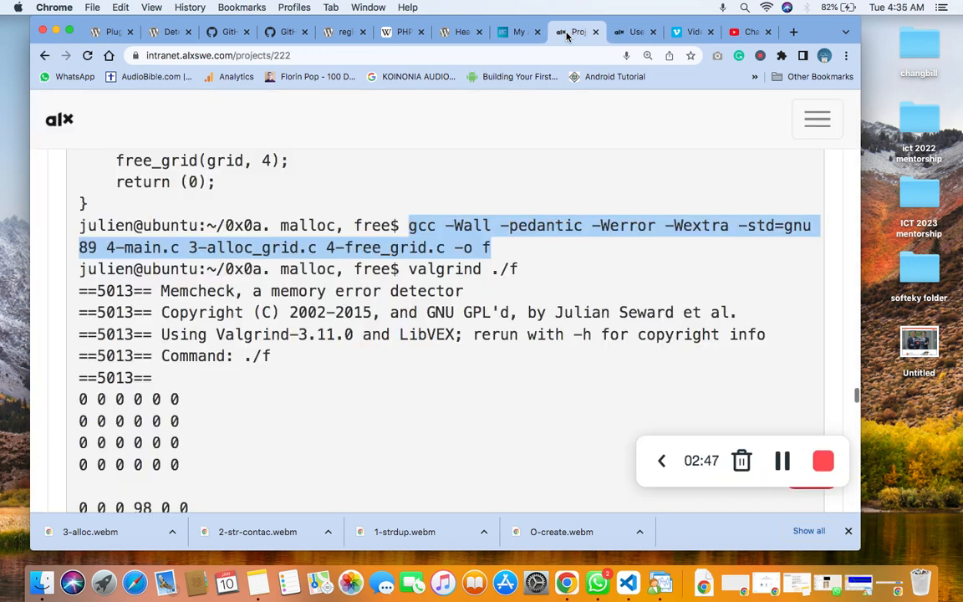
Clear the webterm and stage 4-free_grid.c with git add.
click(635, 31)
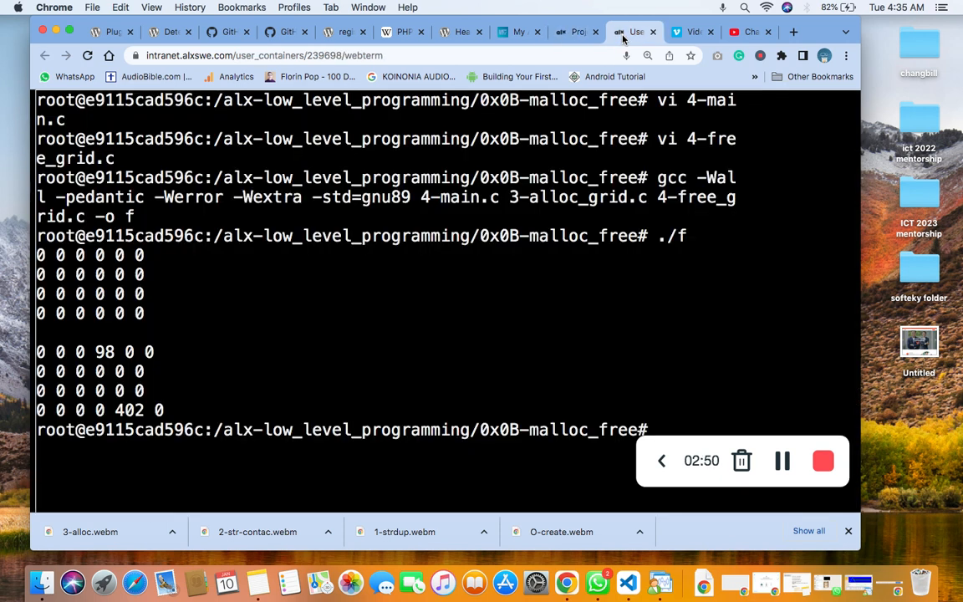
text(clear)
text(git a)
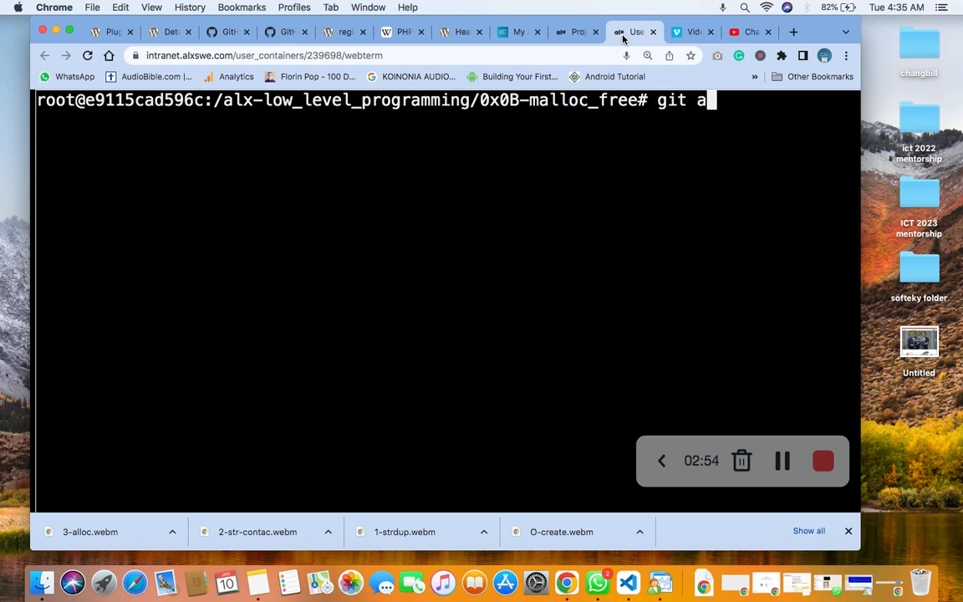
text(dd)
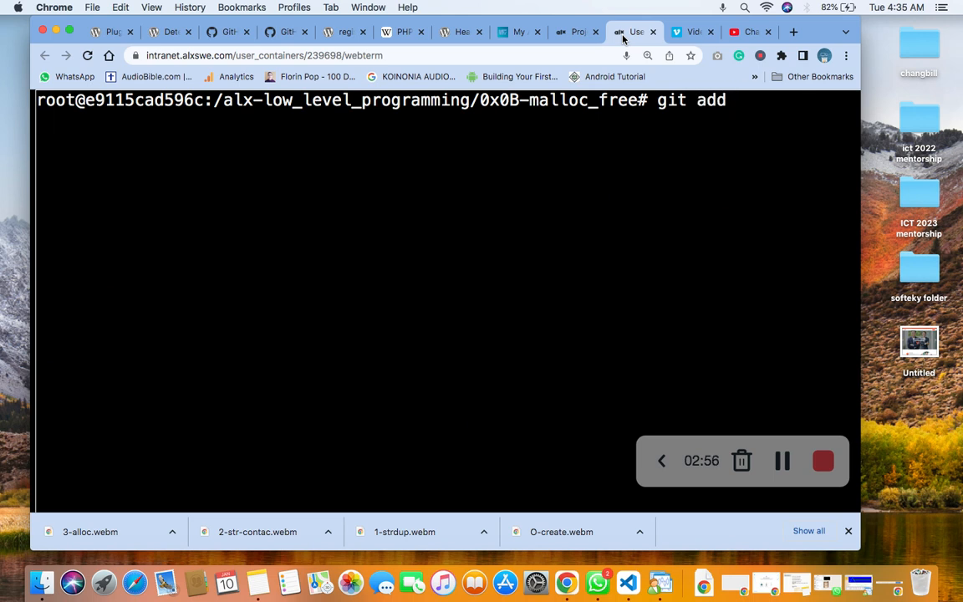
text(4)
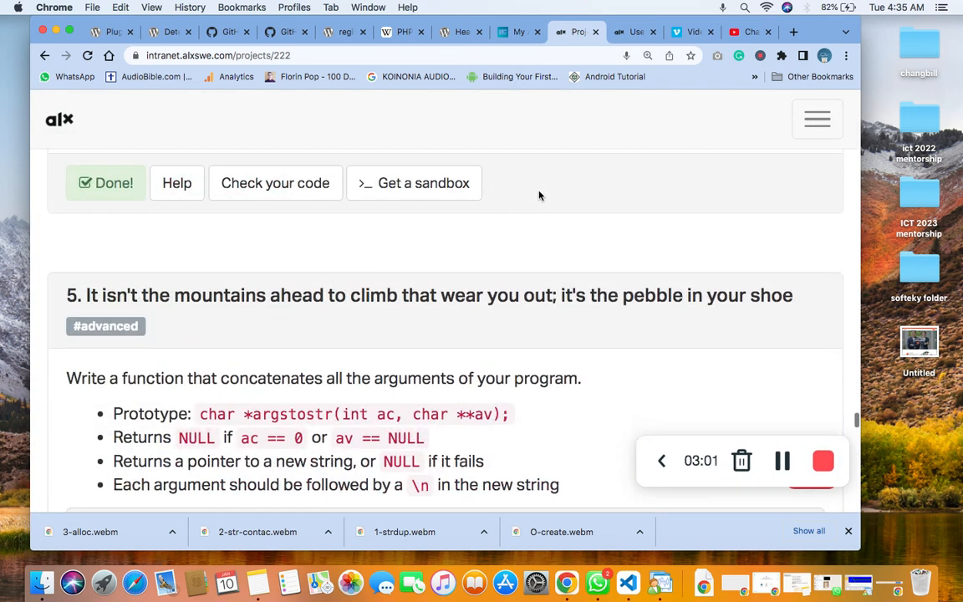
click(636, 31)
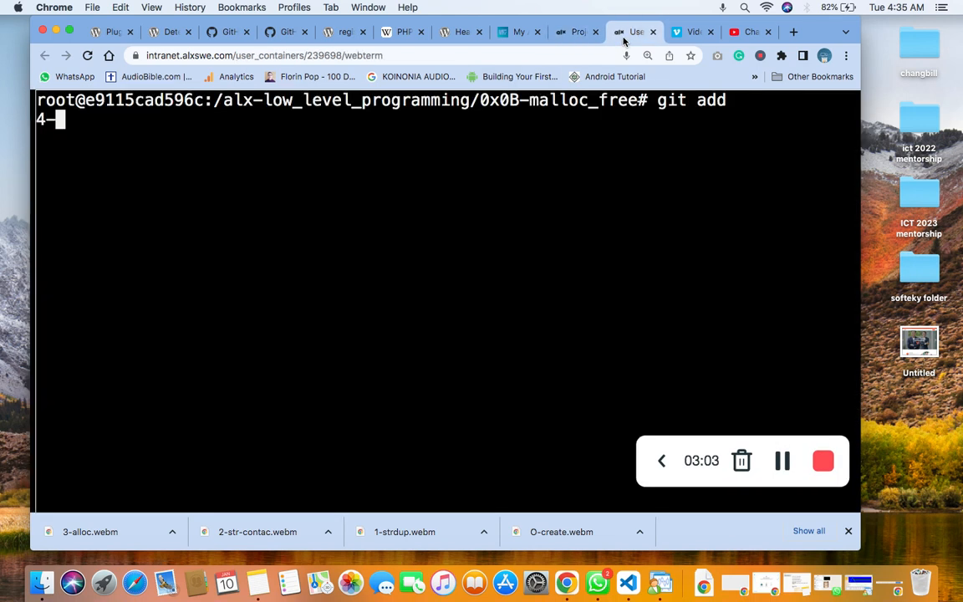
text(frr)
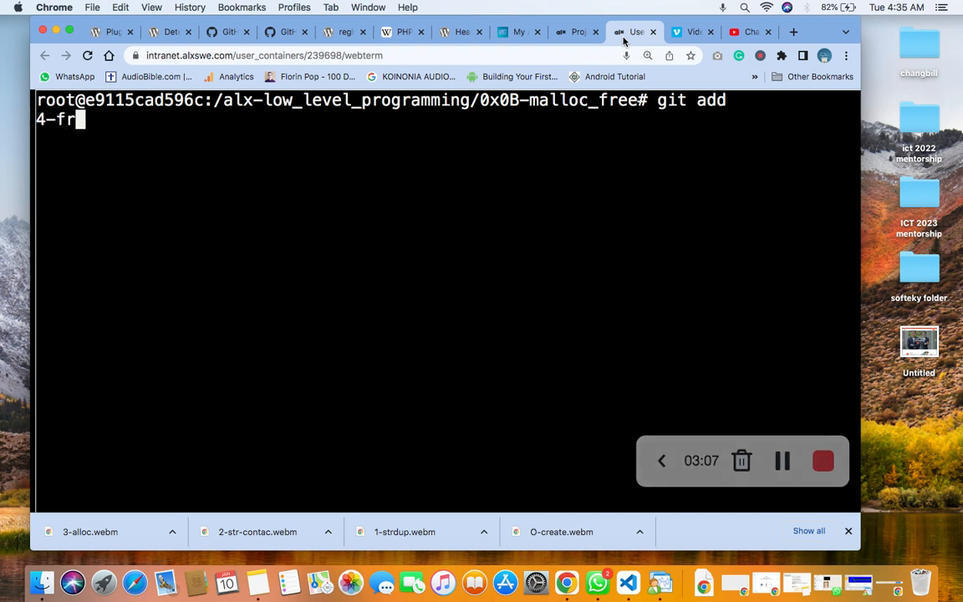
text(ee_grid.c)
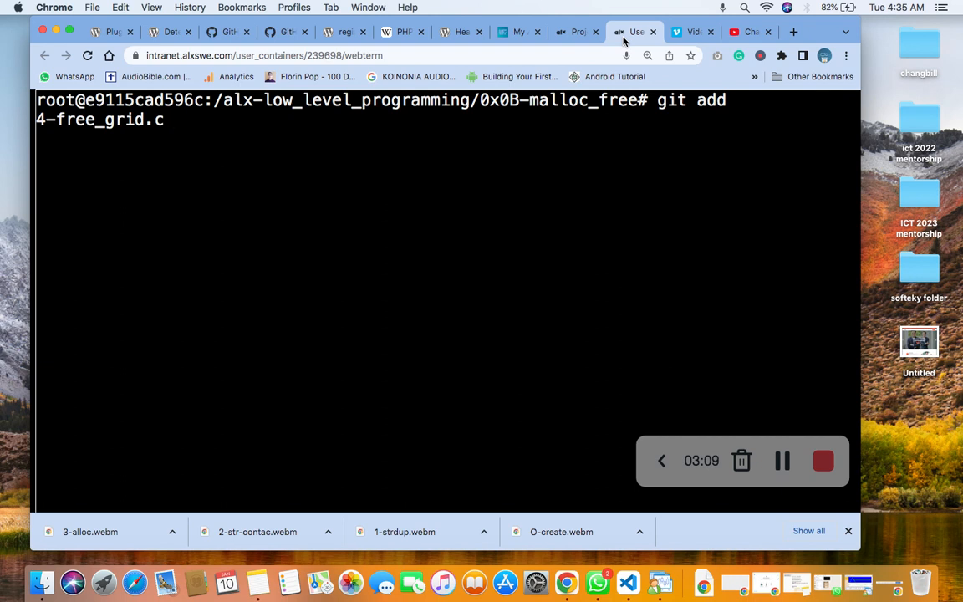
key(Backspace)
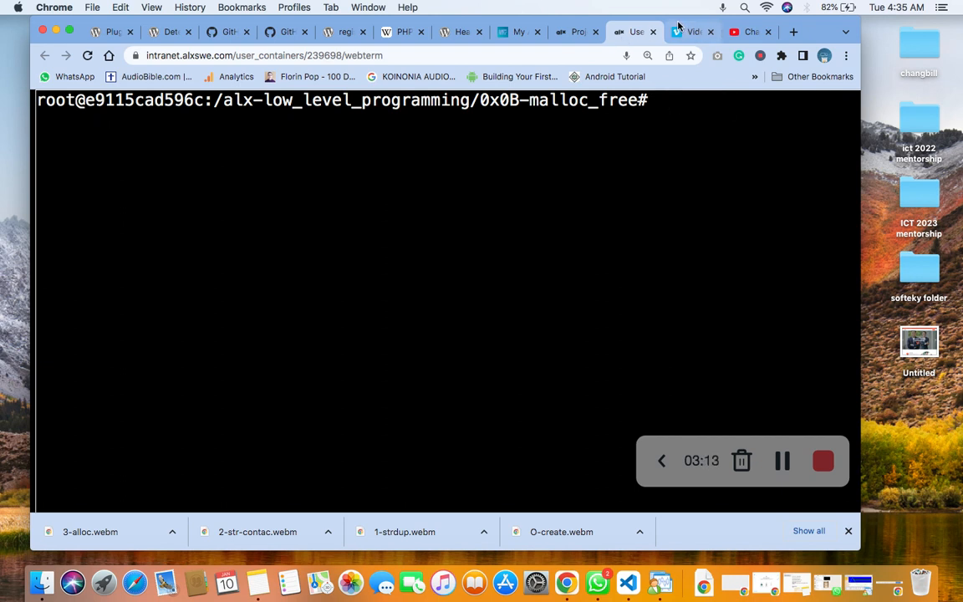
Run Check your code for task 4 with a new test until Checks 0 through 9 pass.
click(576, 31)
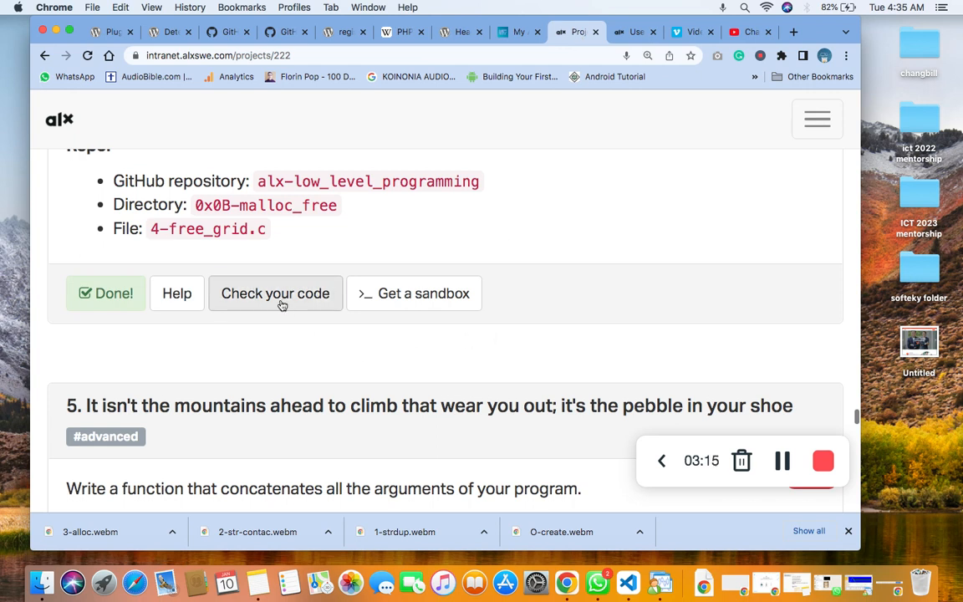
click(274, 292)
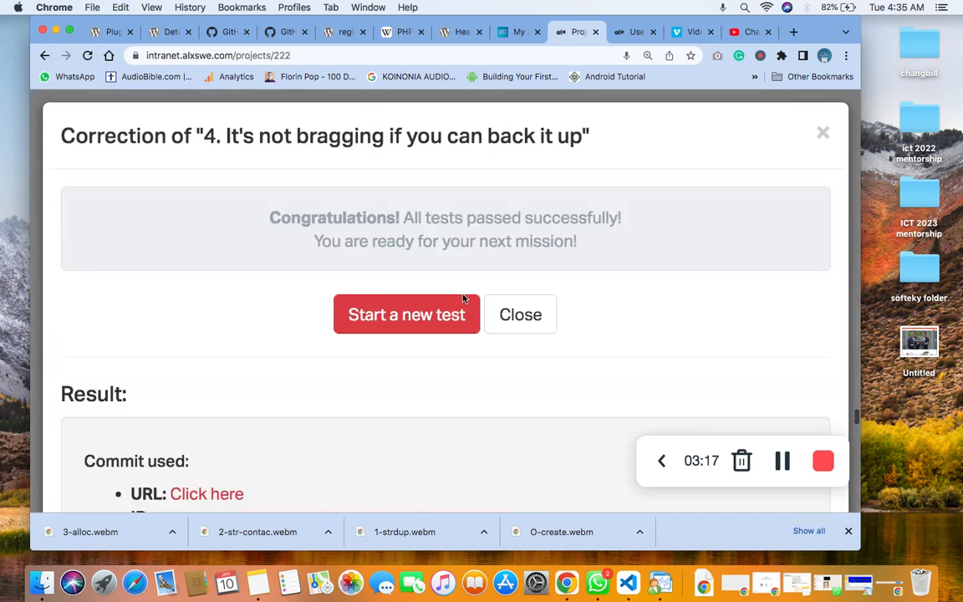
click(406, 314)
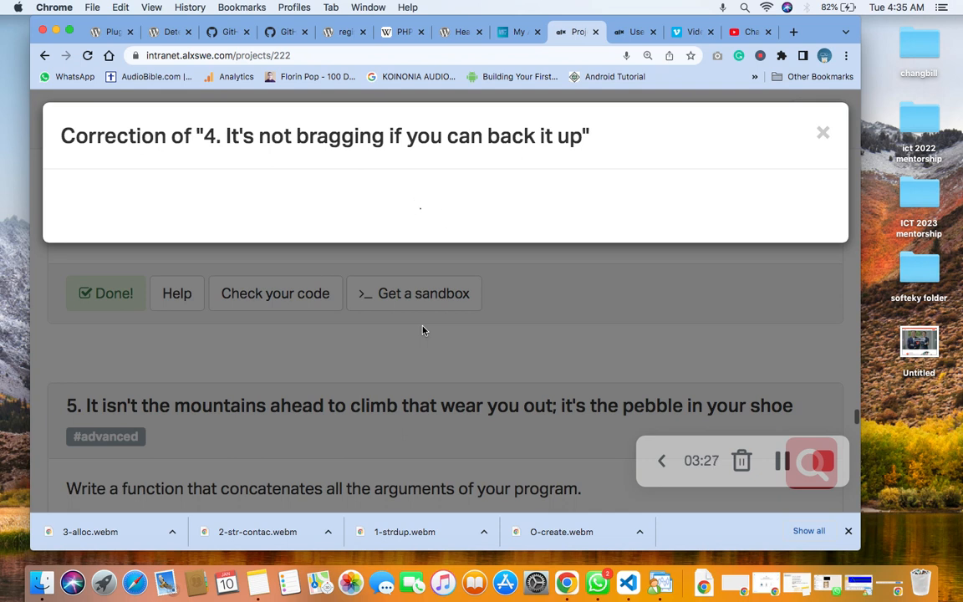
click(274, 294)
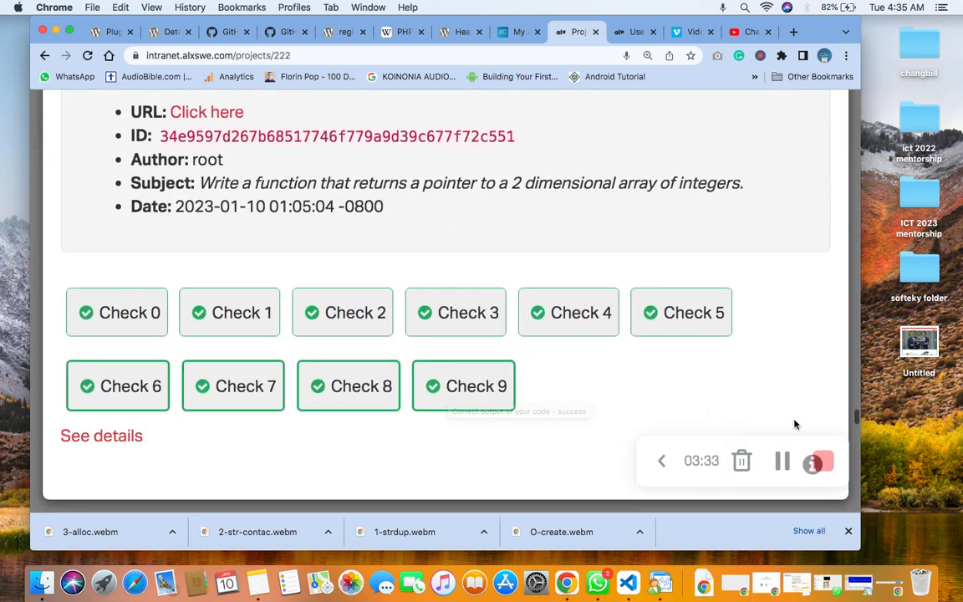
click(818, 462)
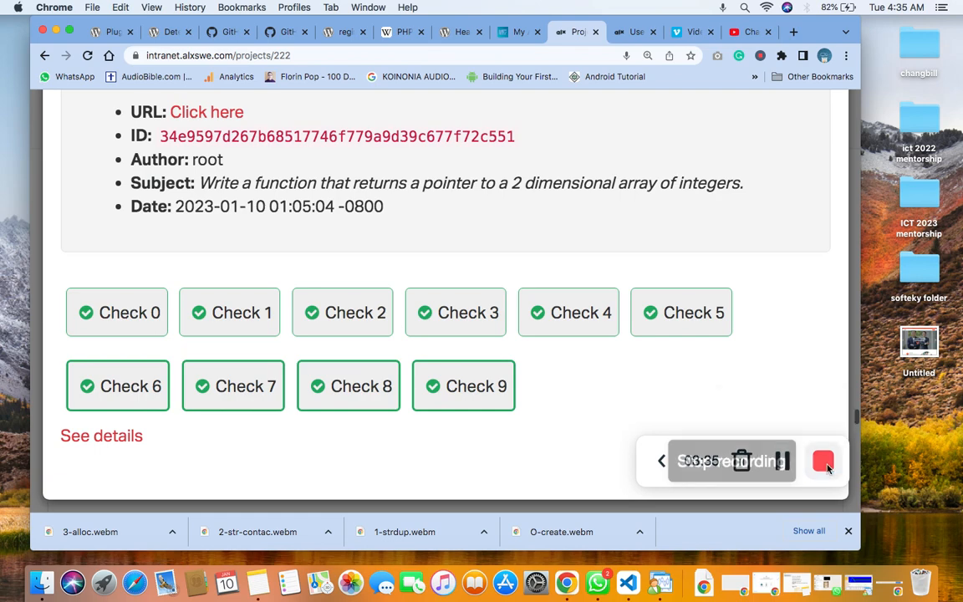